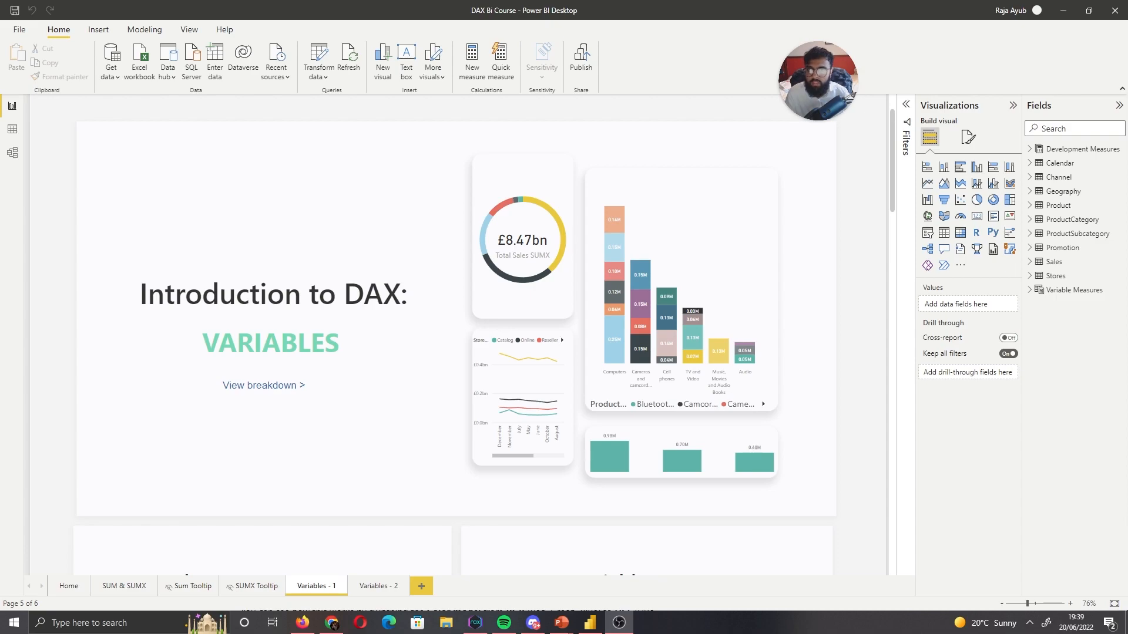
Step: Create the measure Var one = VAR VariableOne = 1 RETURN VariableOne in Variable Measures
scroll("down", 3)
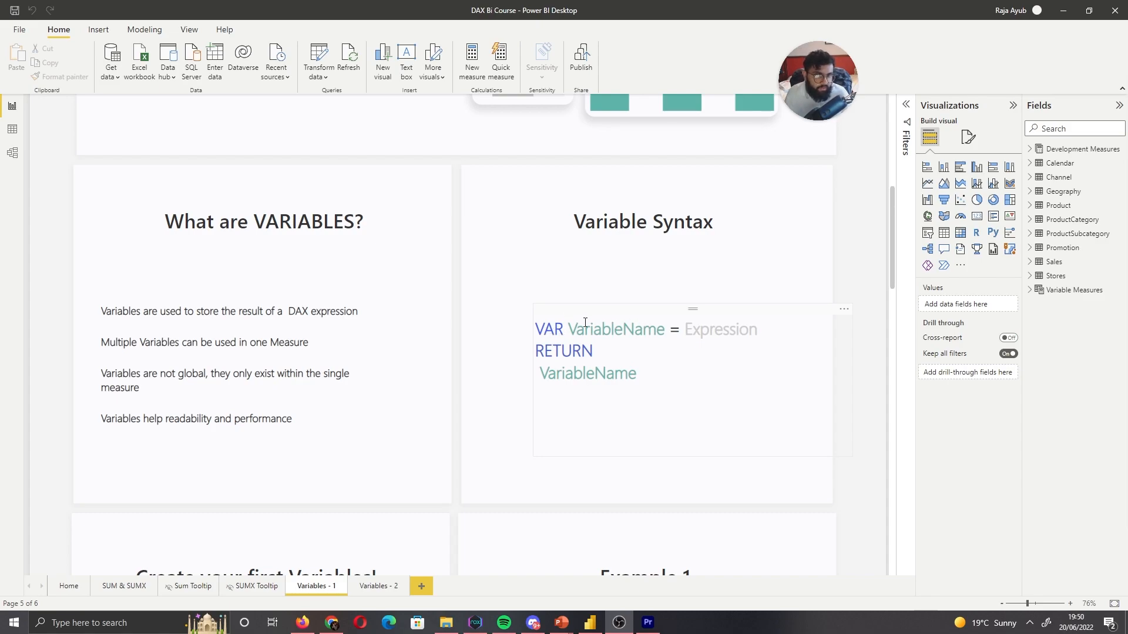
mouse_move(739, 335)
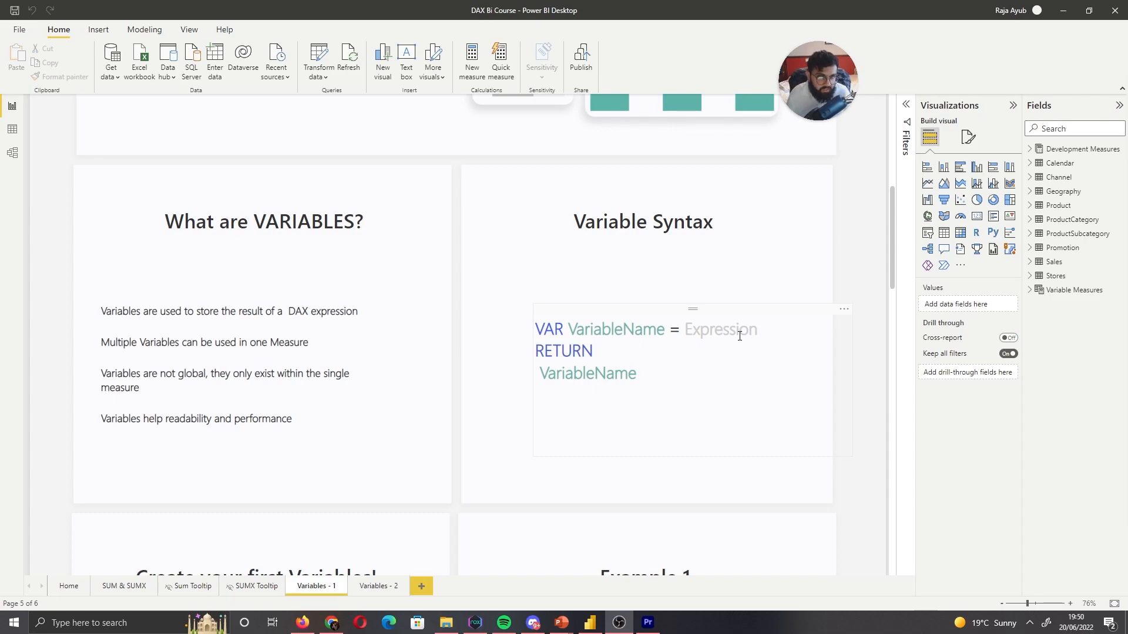
mouse_move(636, 346)
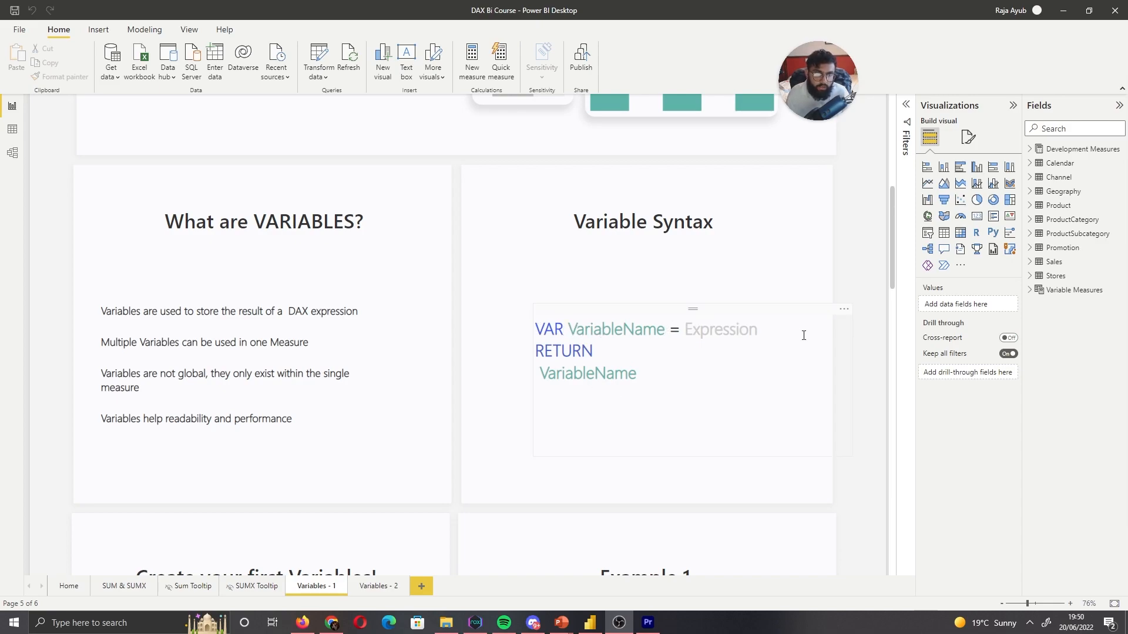
mouse_move(603, 365)
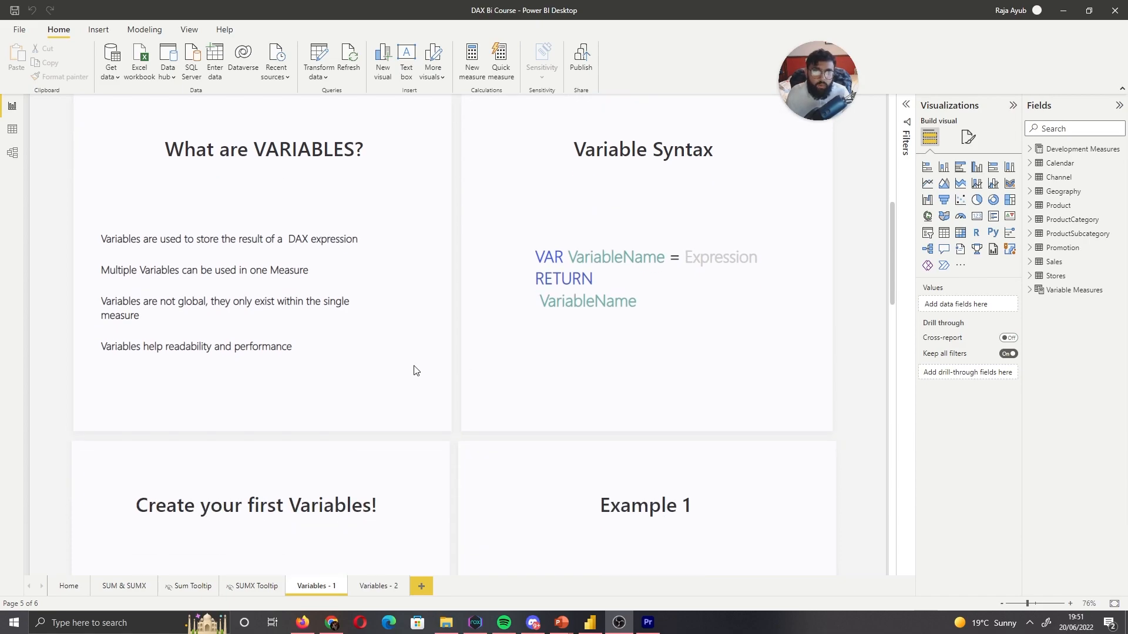
scroll("down", 3)
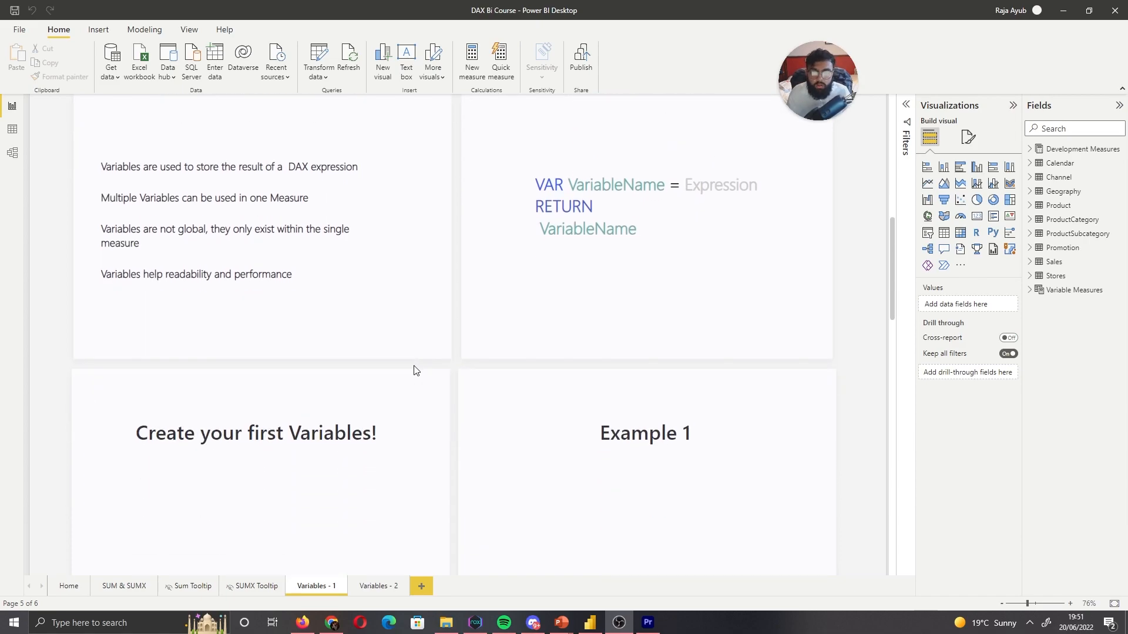
scroll("down", 3)
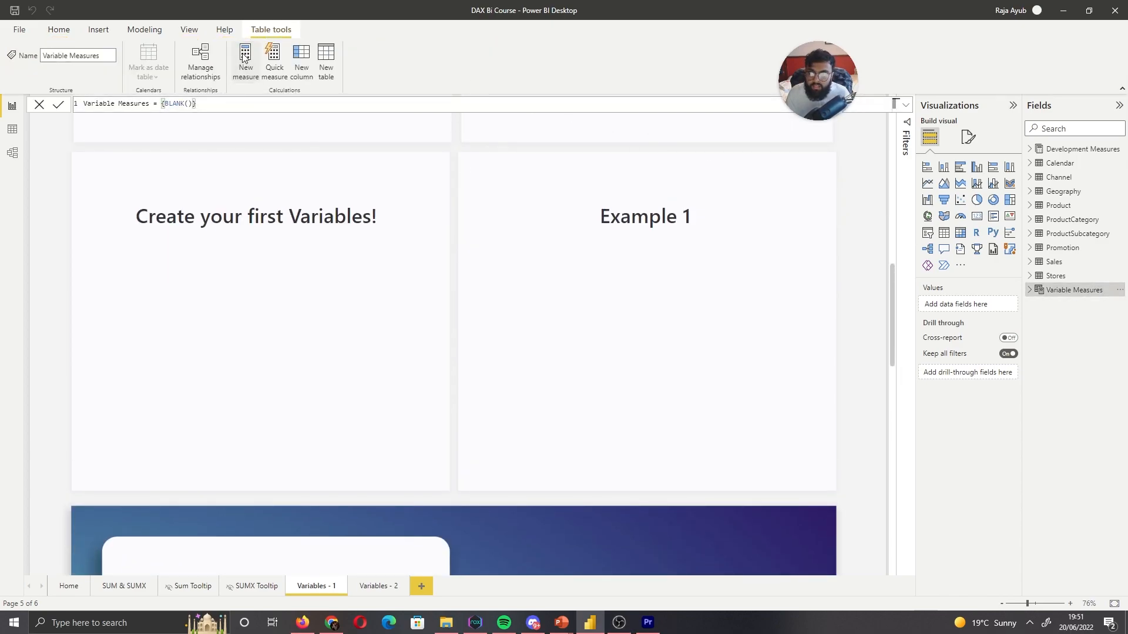
left_click(246, 60)
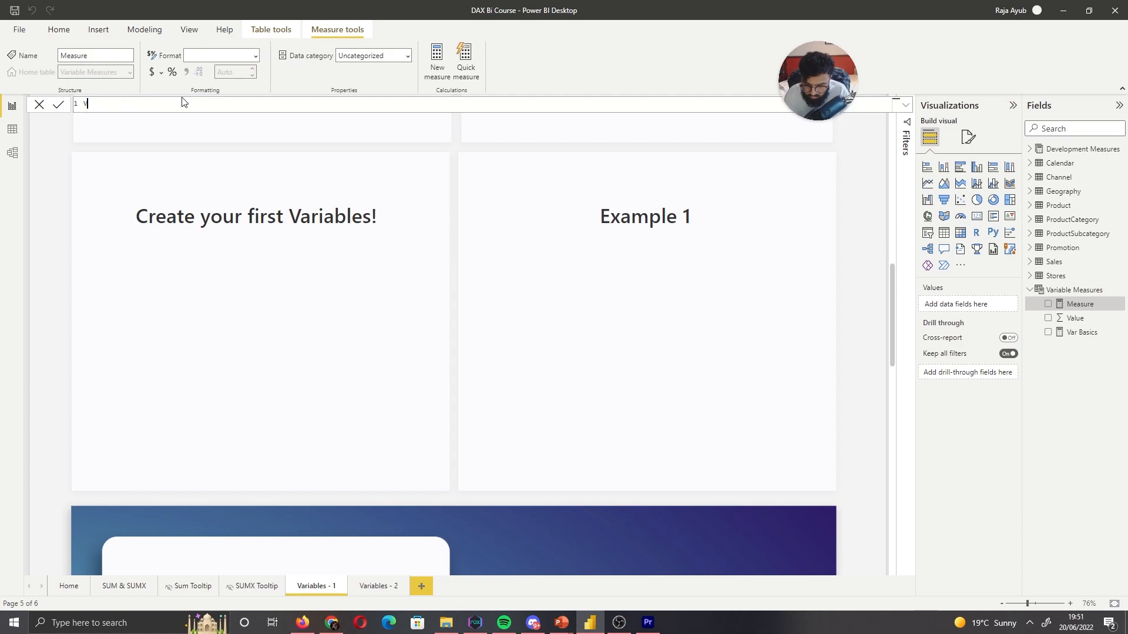
type("Var one =")
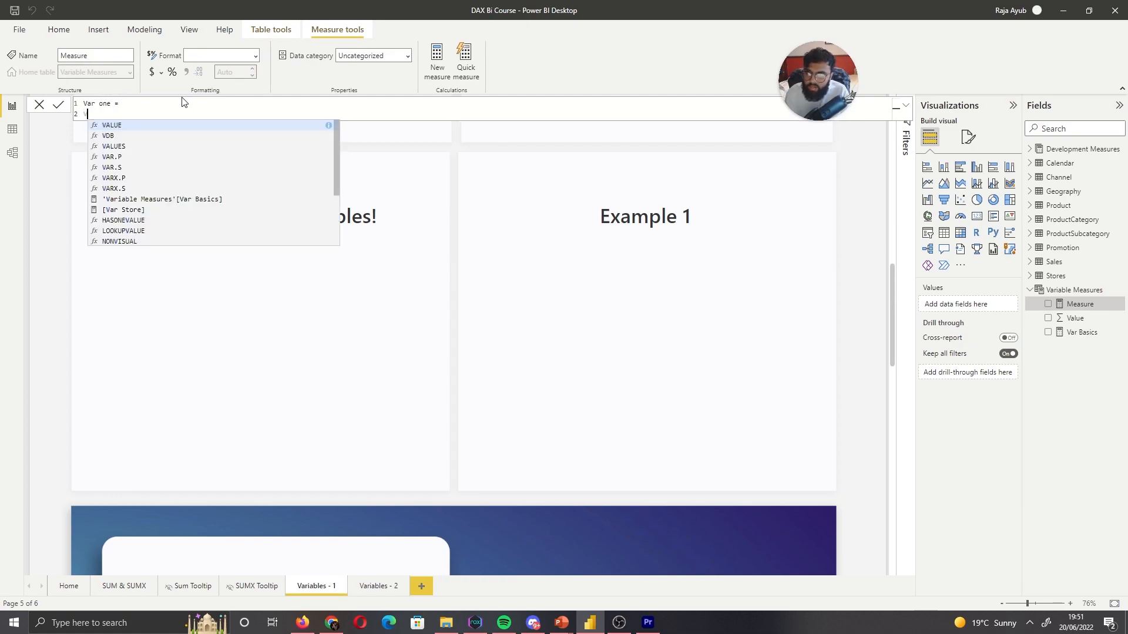
type("VAR VariableOne =")
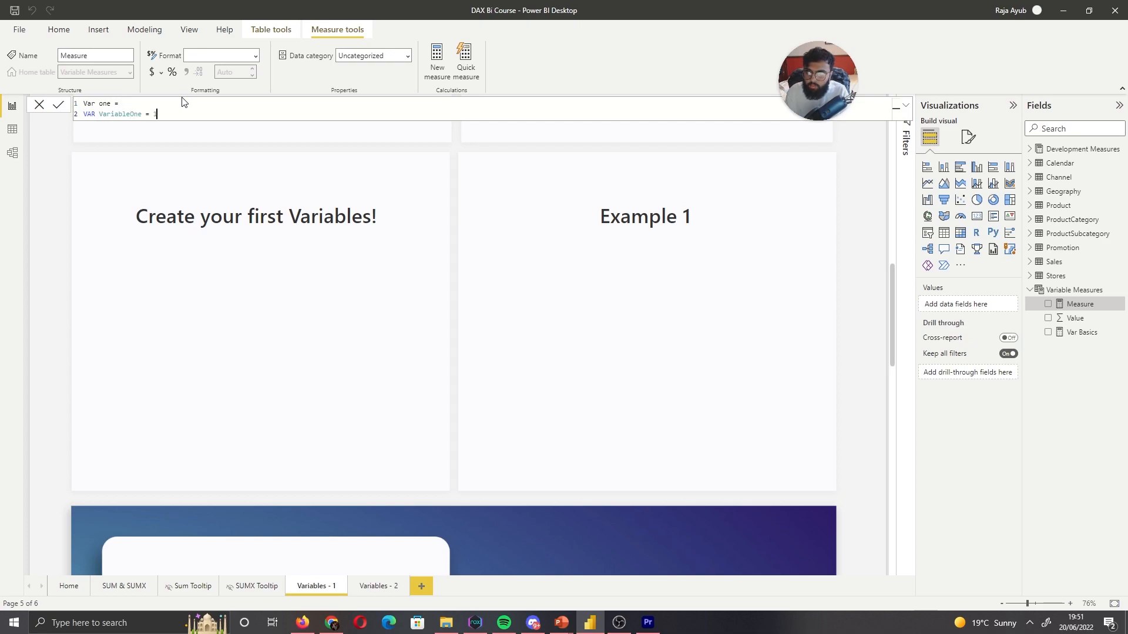
type("1")
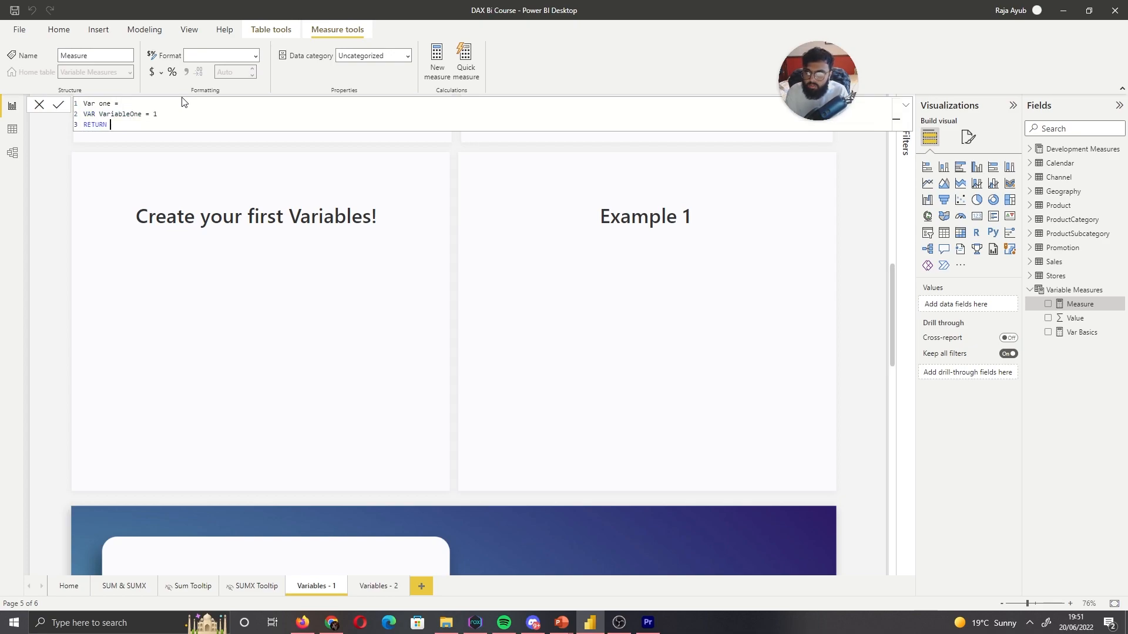
type("q")
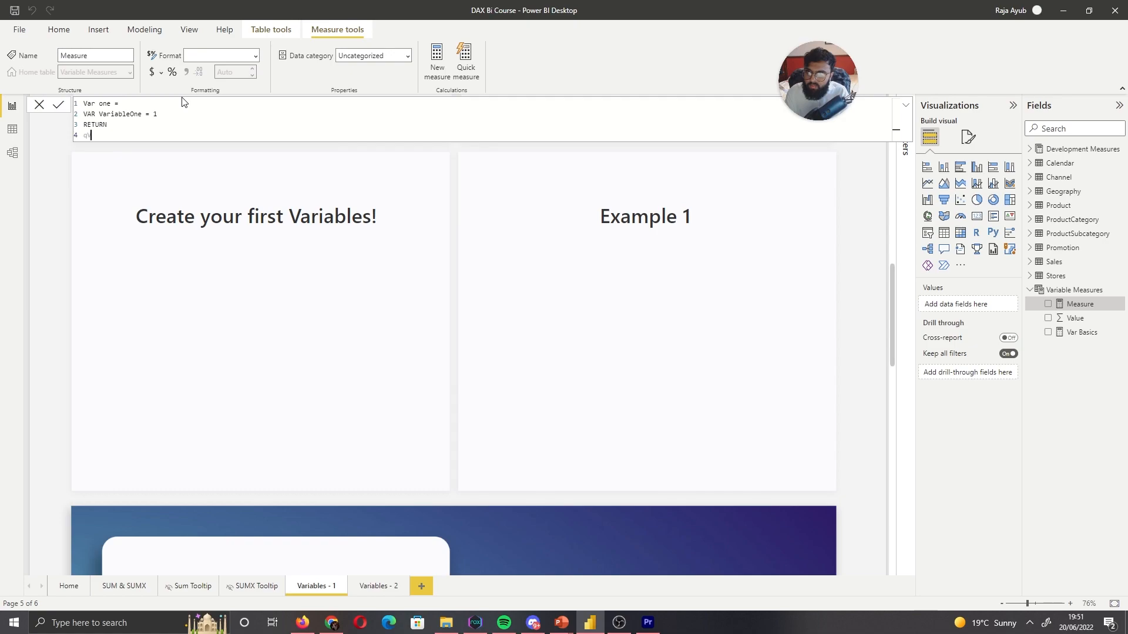
type("Var")
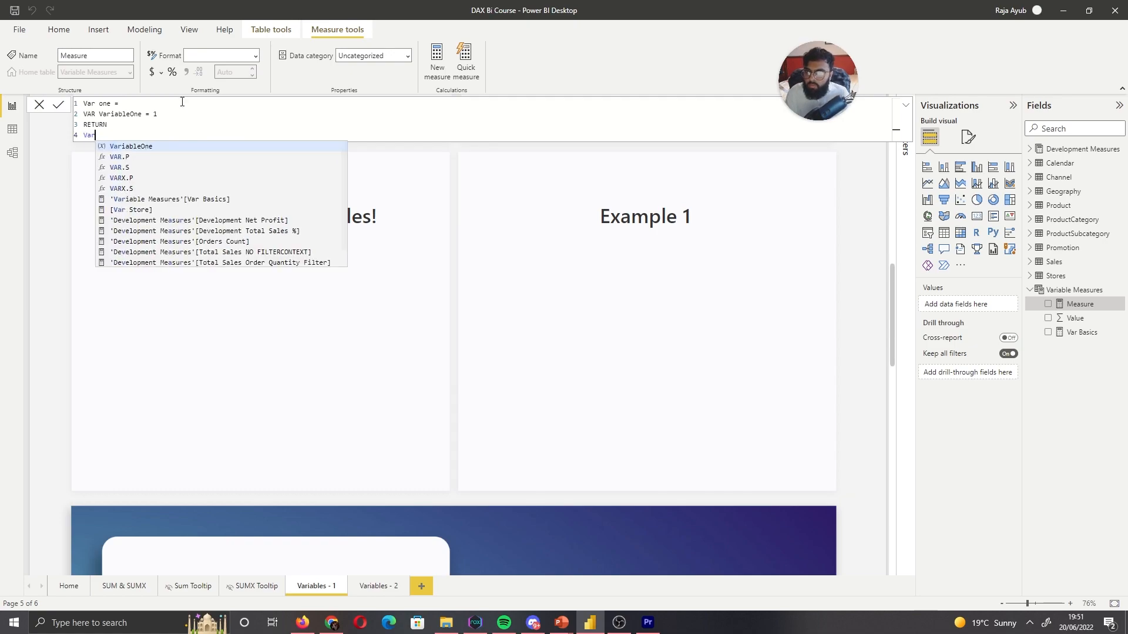
type("iableOne")
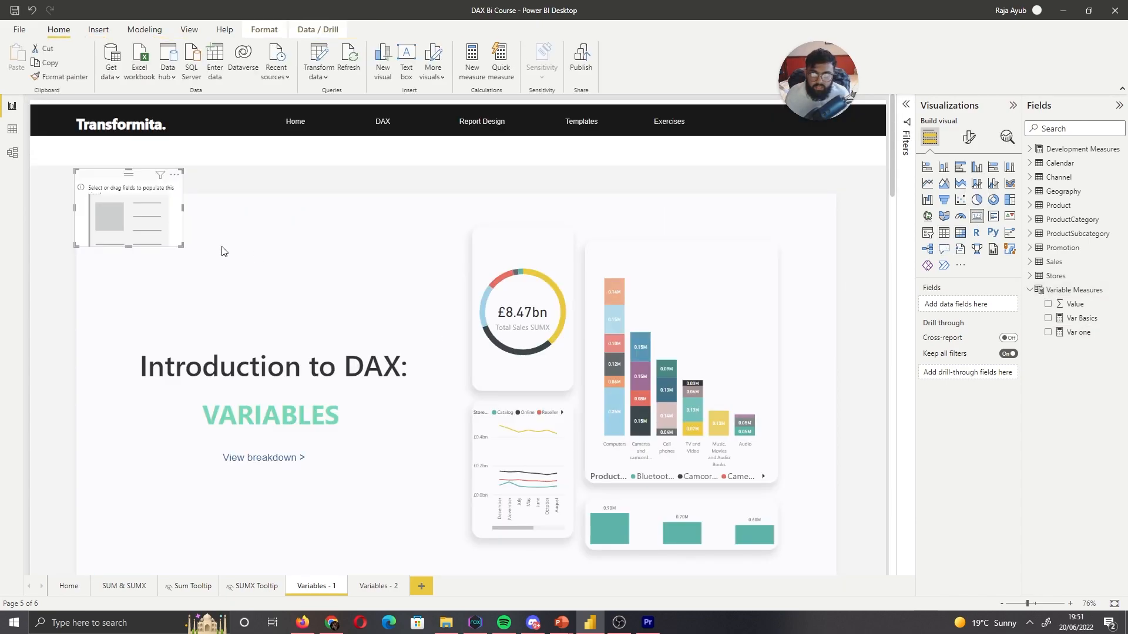
Step: Place the empty visual on the first-variables page and add the Var one measure
scroll("down", 3)
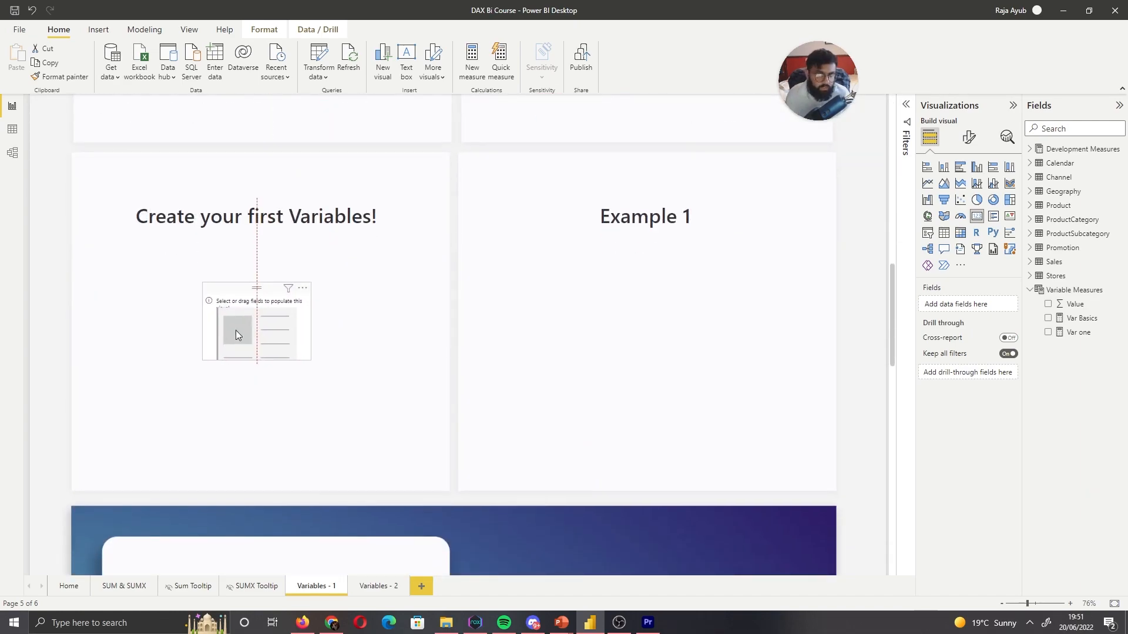
left_click(256, 323)
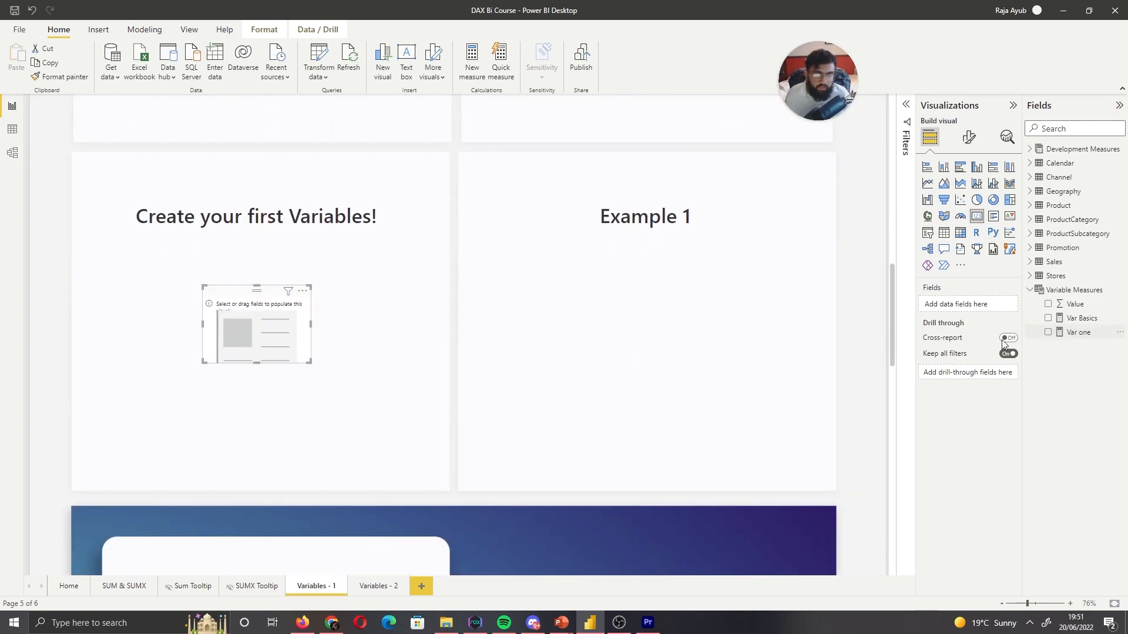
left_click(1048, 332)
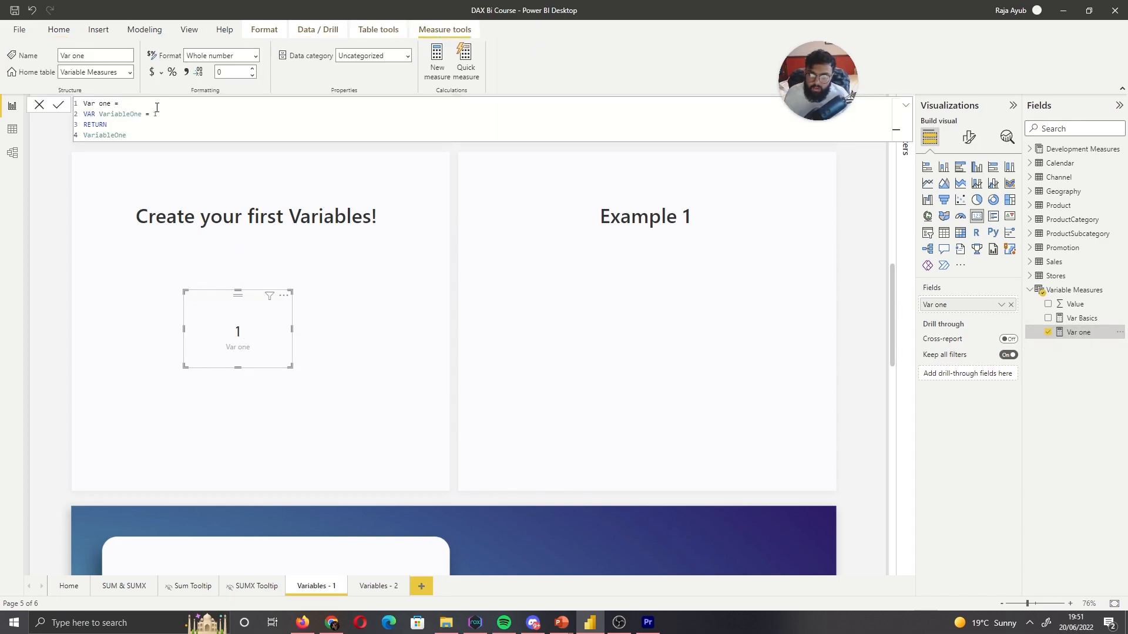
Step: Add VAR VariableTwo = 2 to Var one and return VariableOne + VariableTwo
type("1")
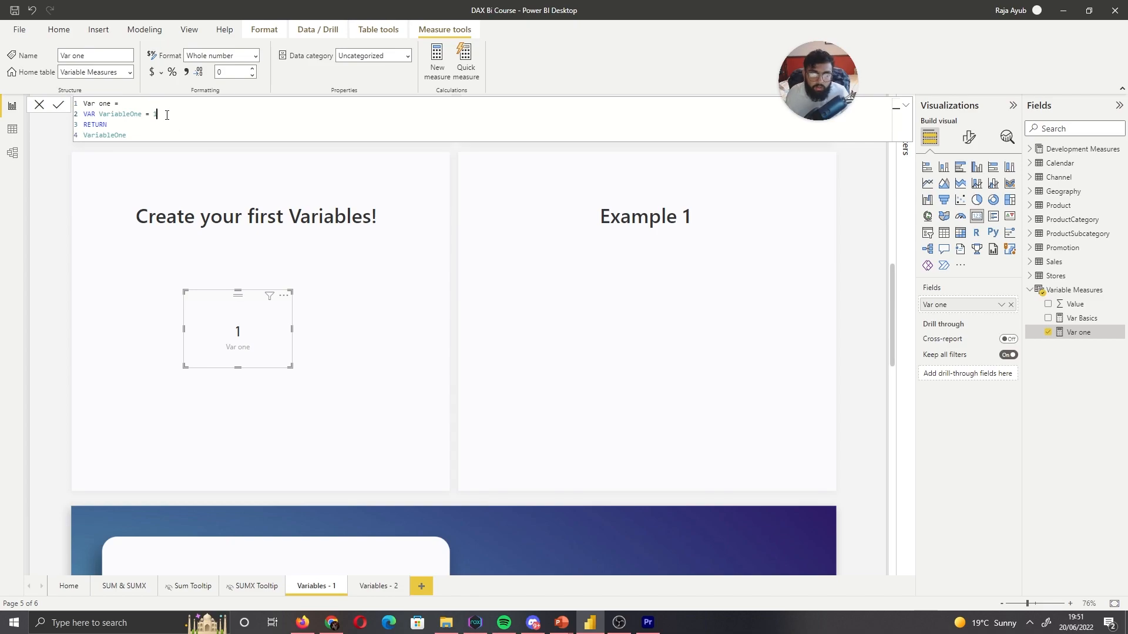
type("1")
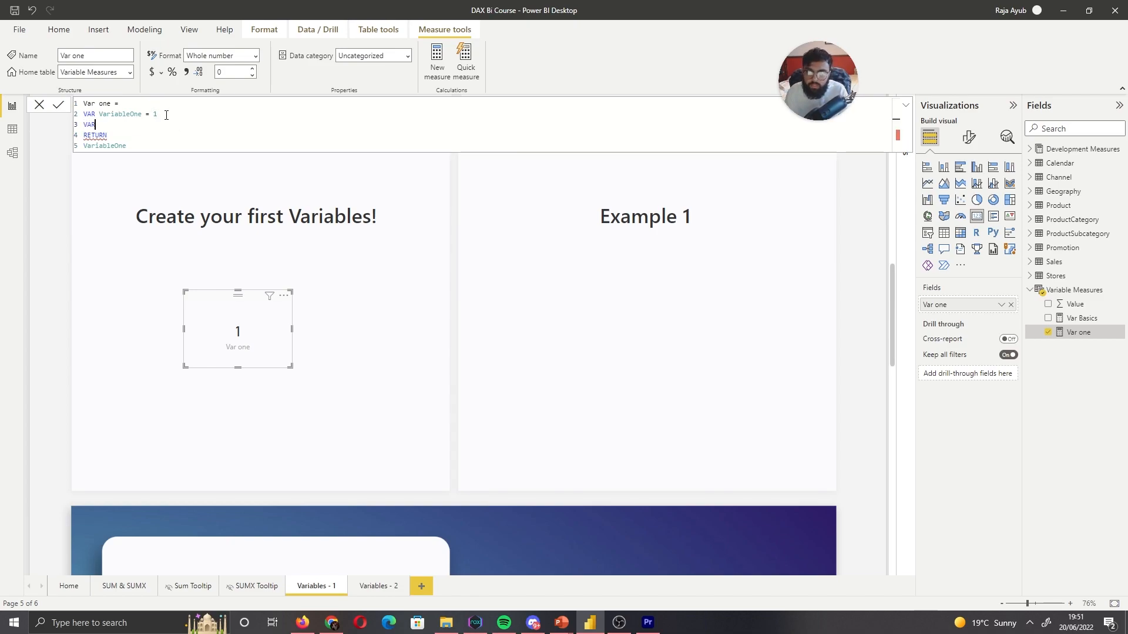
type("Va")
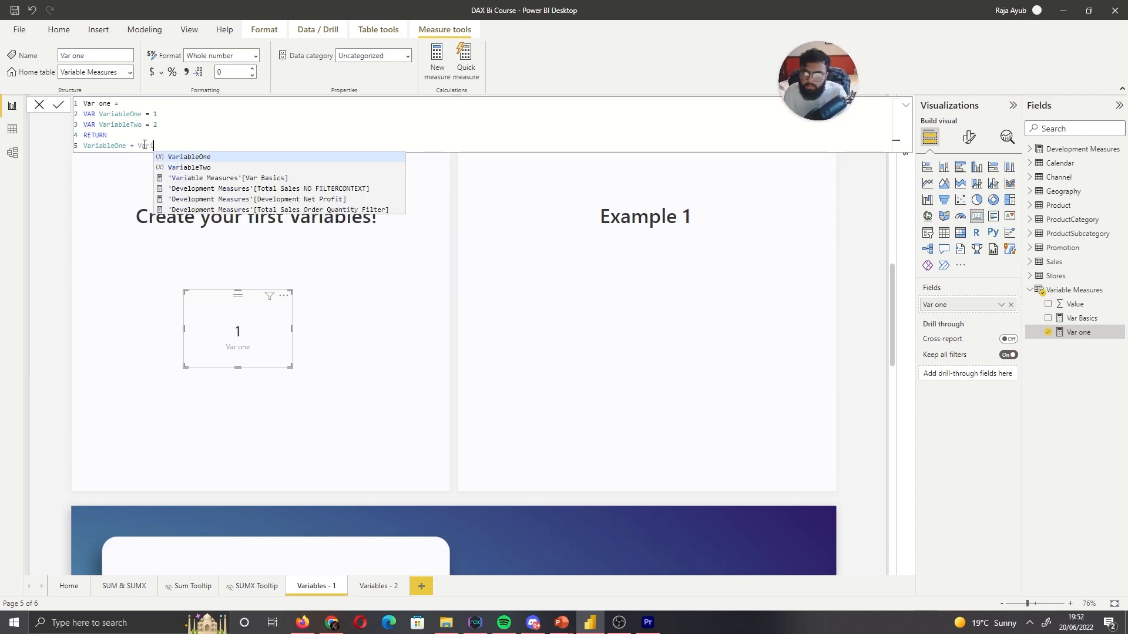
type("VariableTwo")
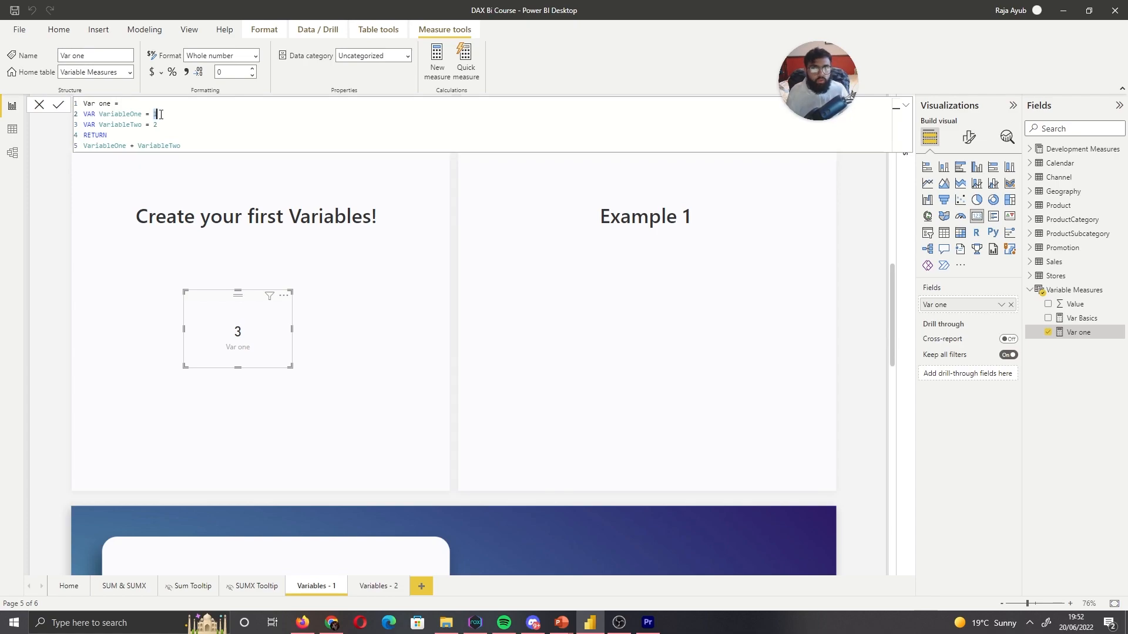
type("1")
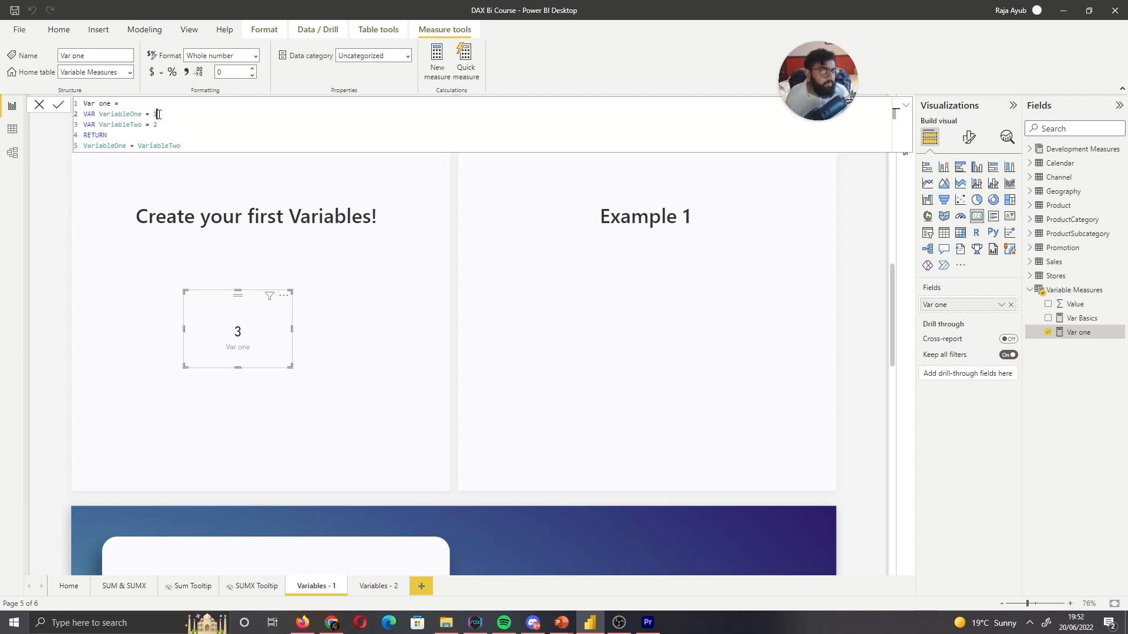
mouse_move(204, 108)
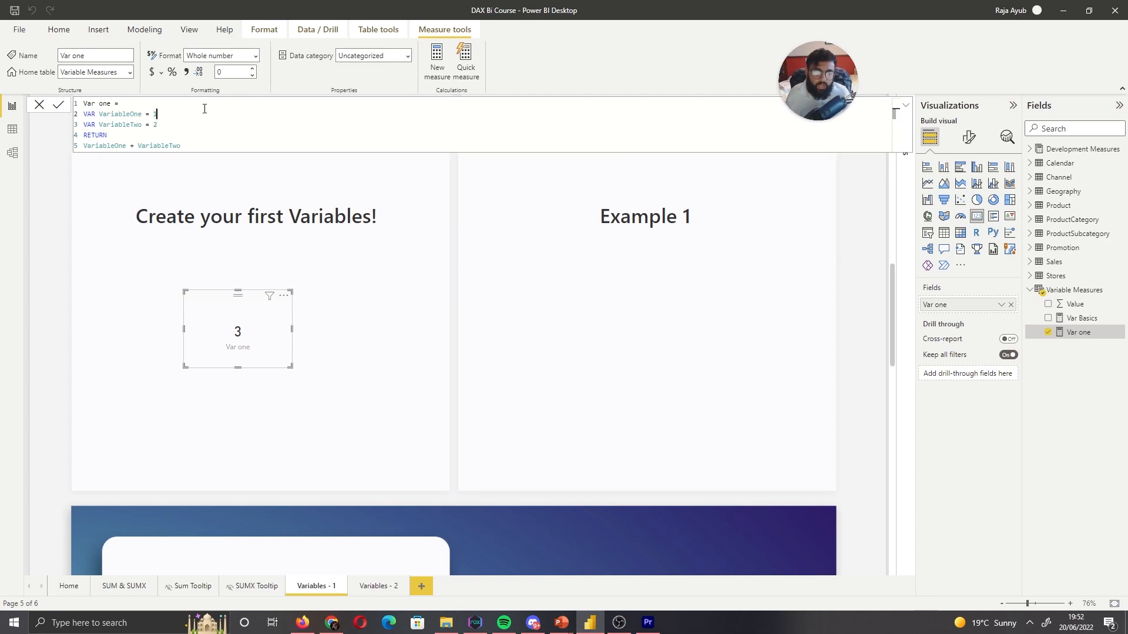
mouse_move(348, 285)
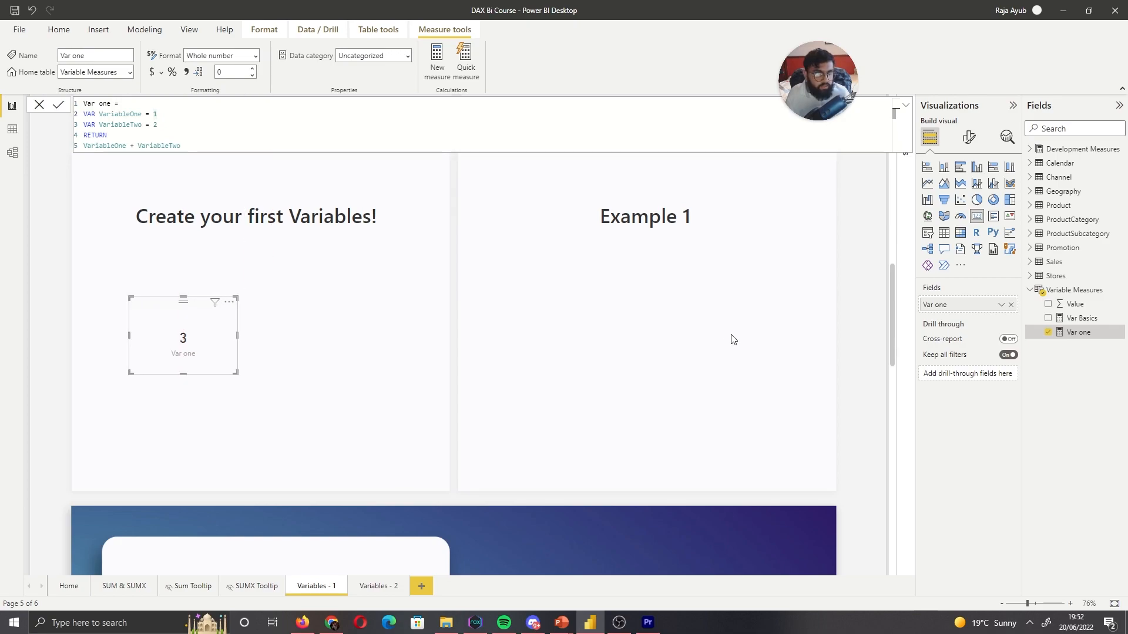
Step: Create Total Sales = VAR TotalSales = SUM(Sales[Total Sales]) RETURN TotalSales
left_click(1076, 289)
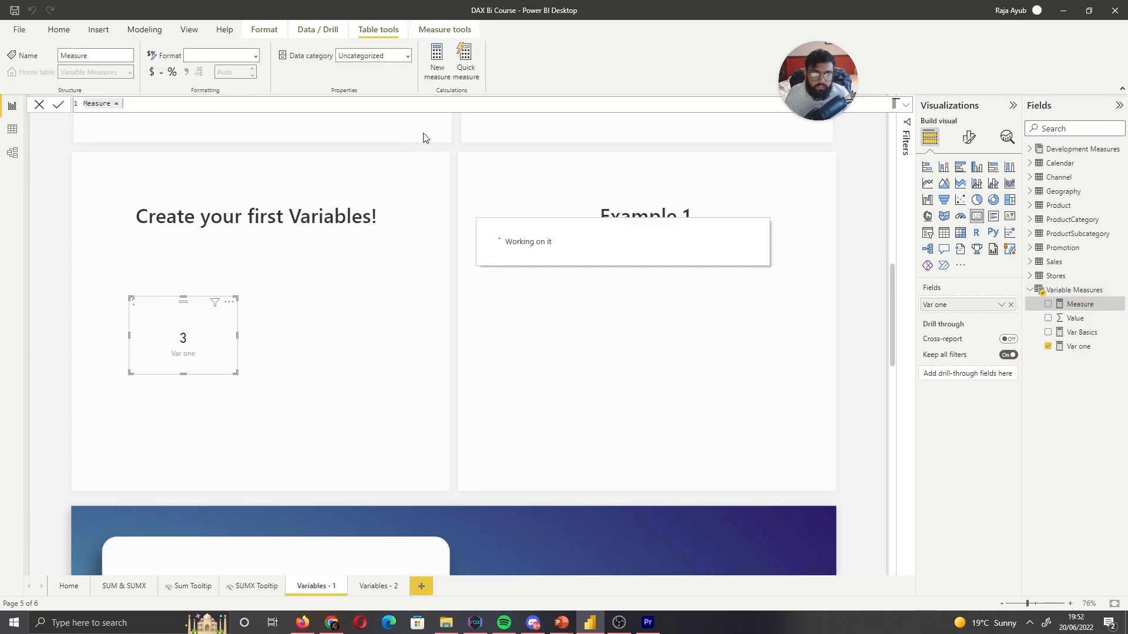
left_click(97, 103)
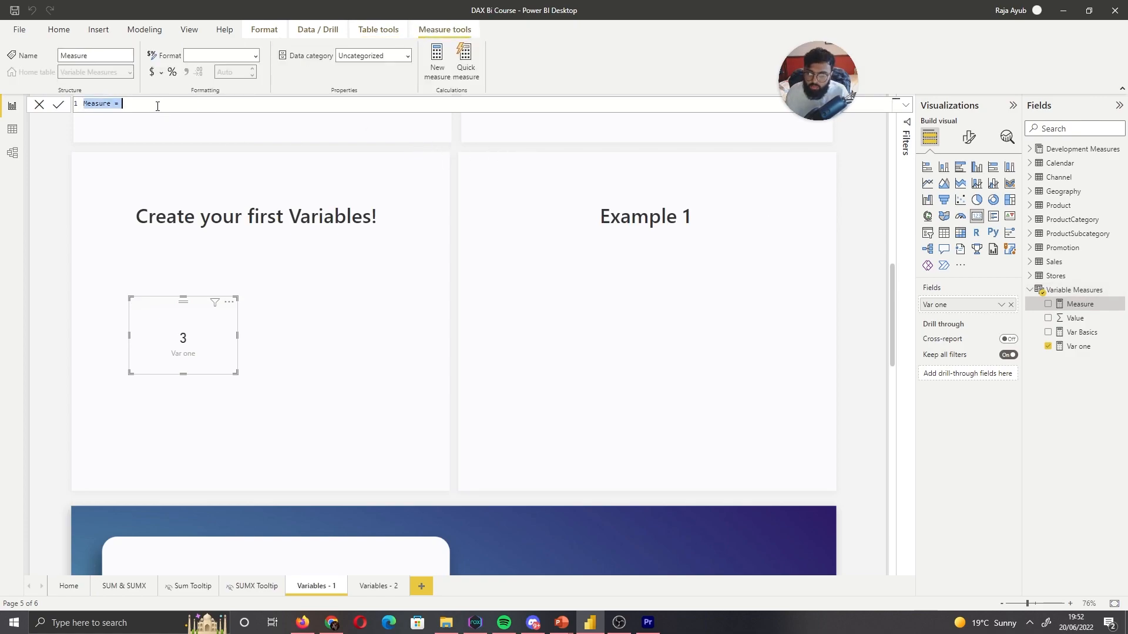
key("Delete")
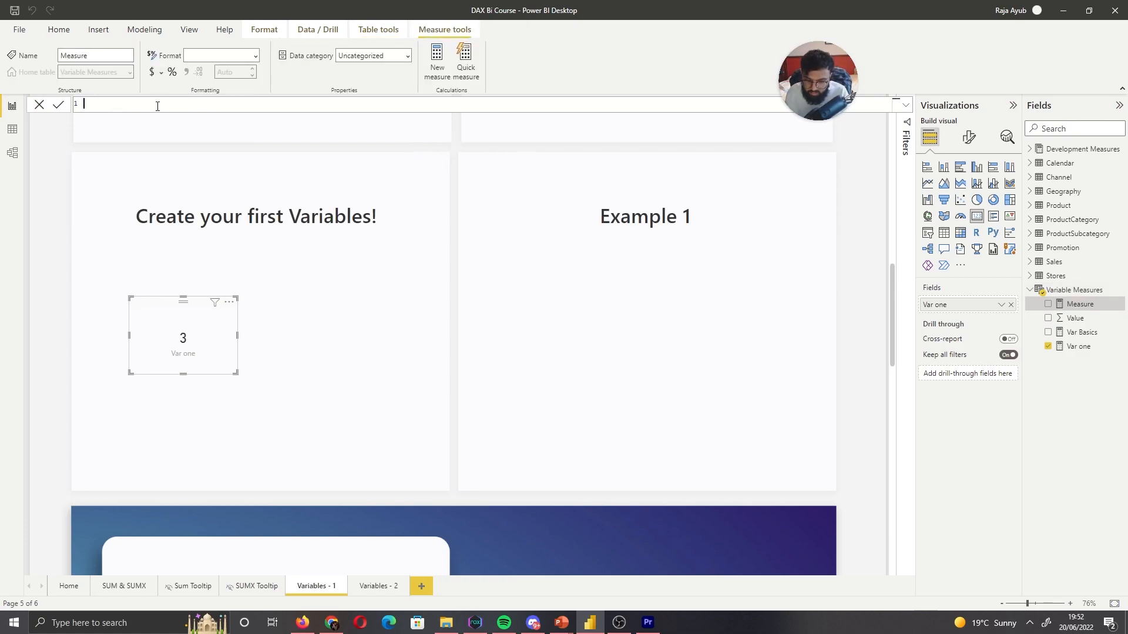
type("Total Sales =")
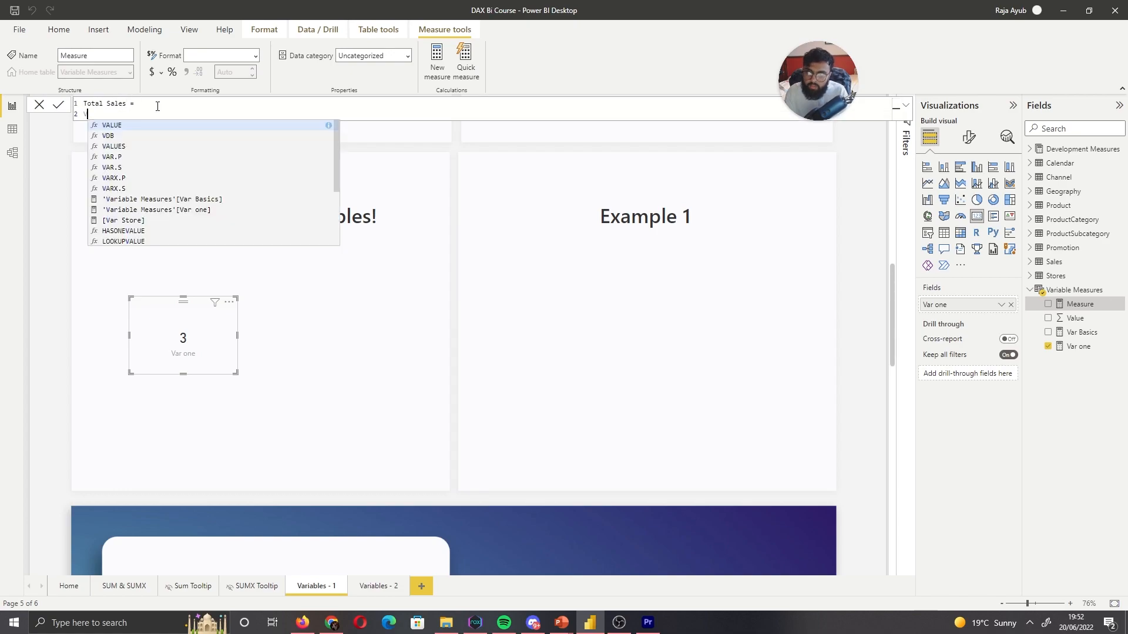
type("VAR TotalSales =")
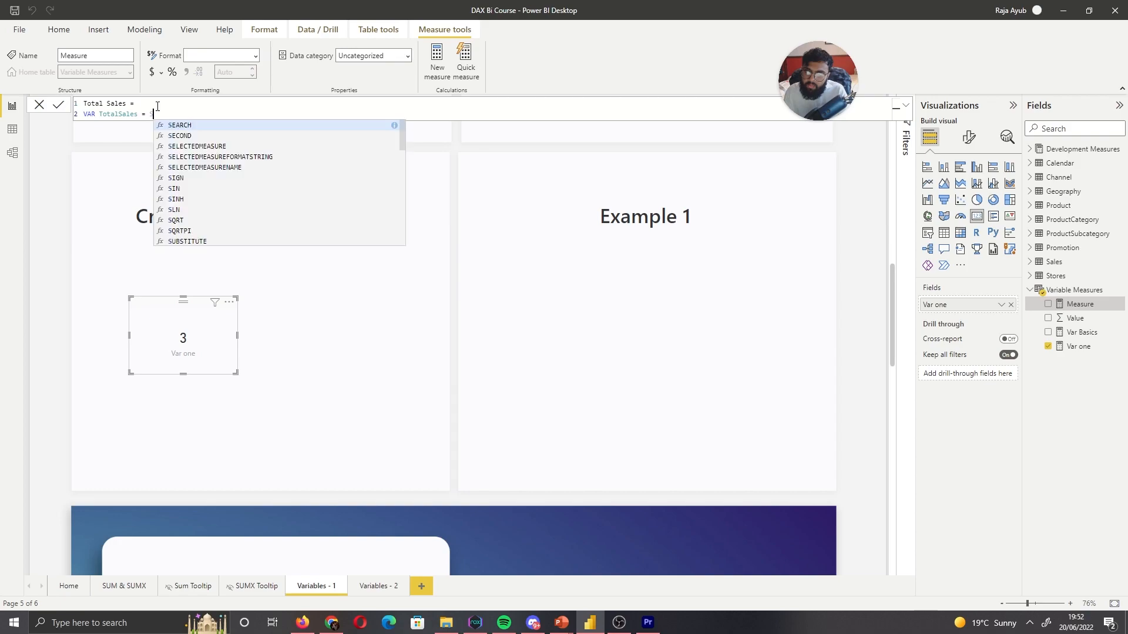
type("SUM")
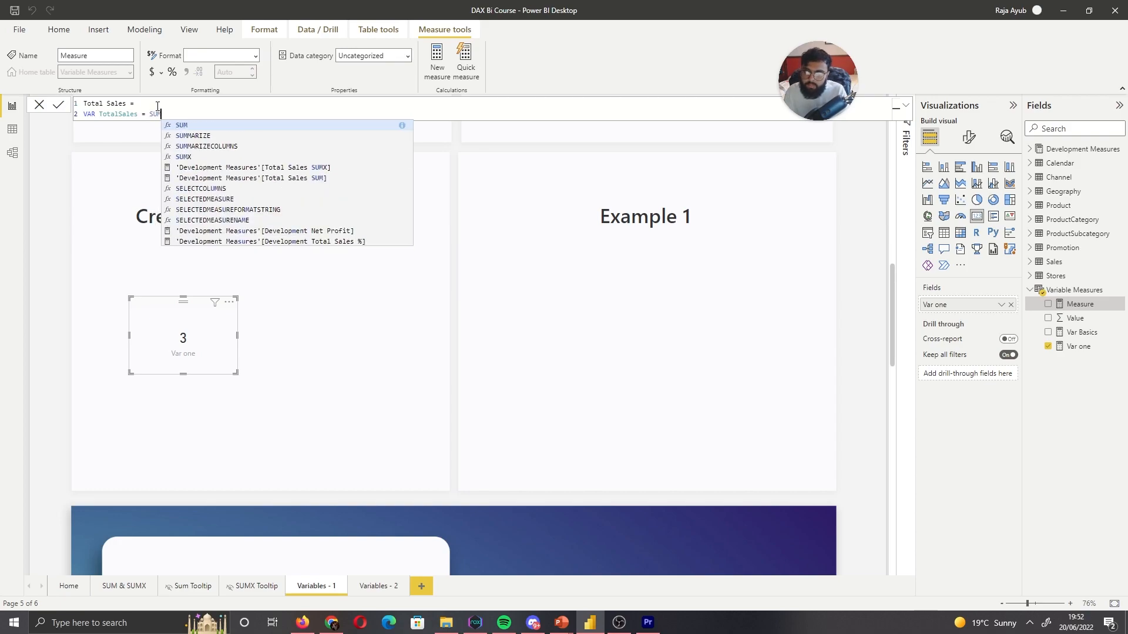
type("M(Total")
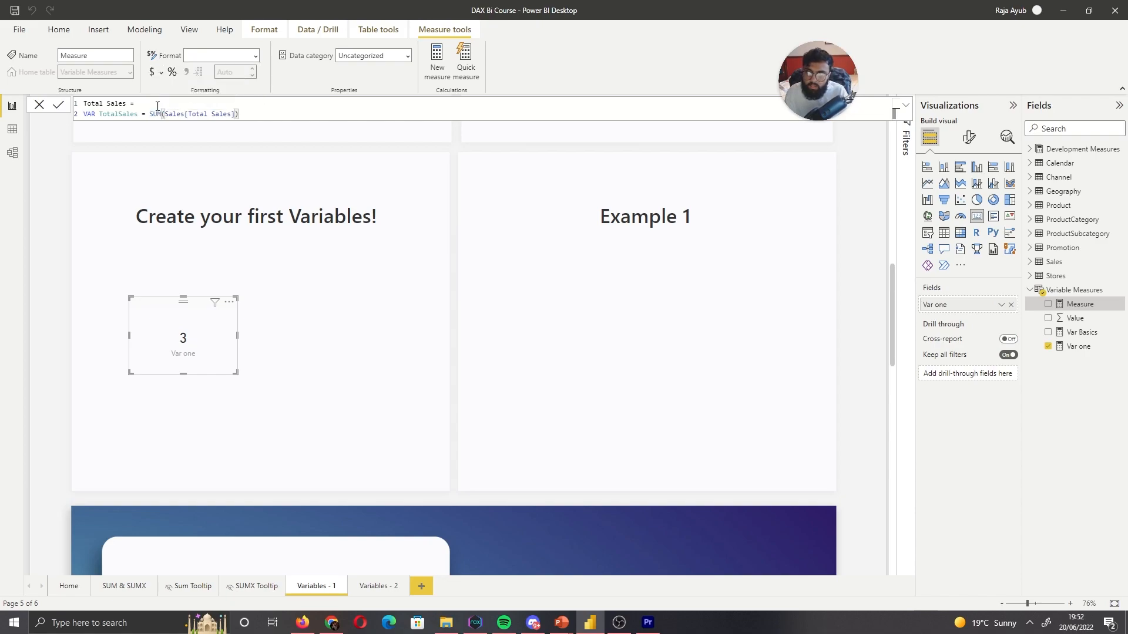
type("RETURN")
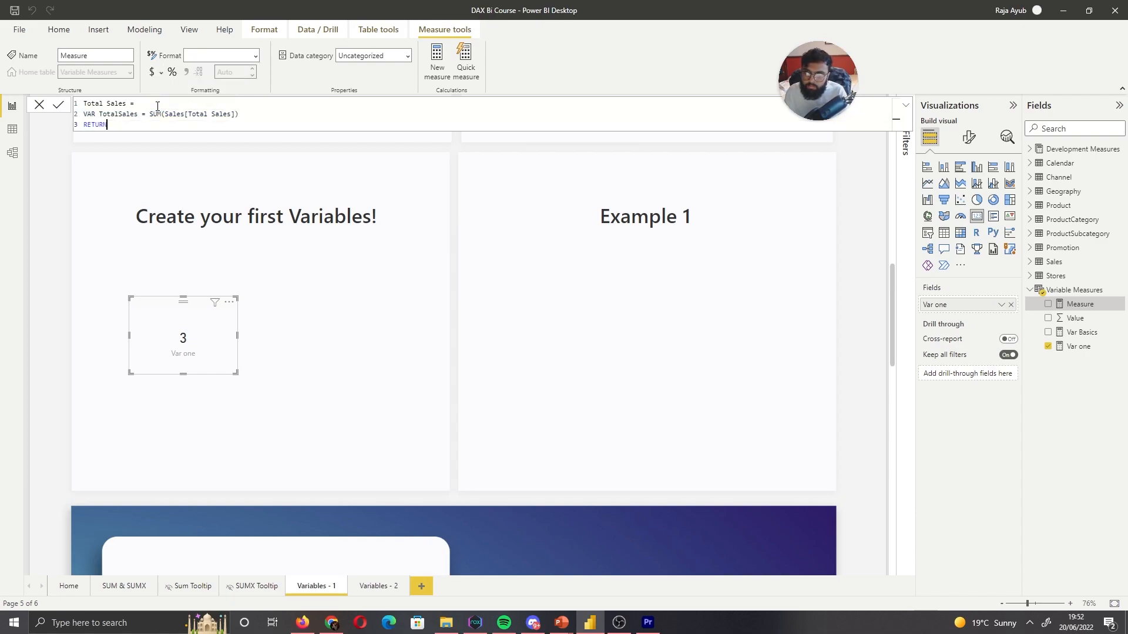
type("TotalSales")
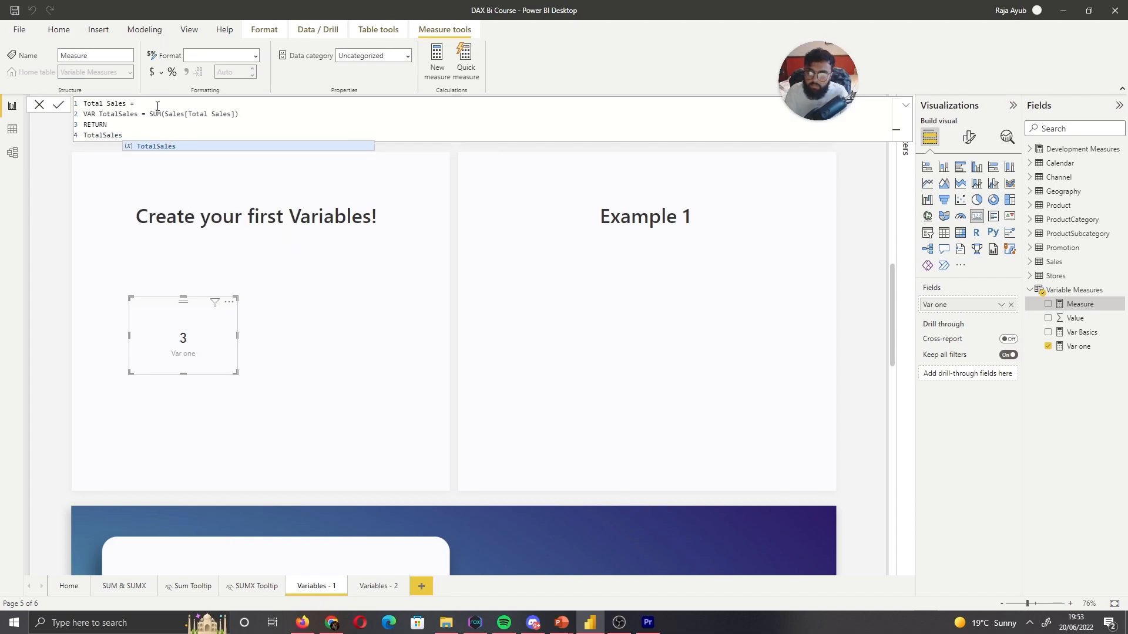
left_click(367, 284)
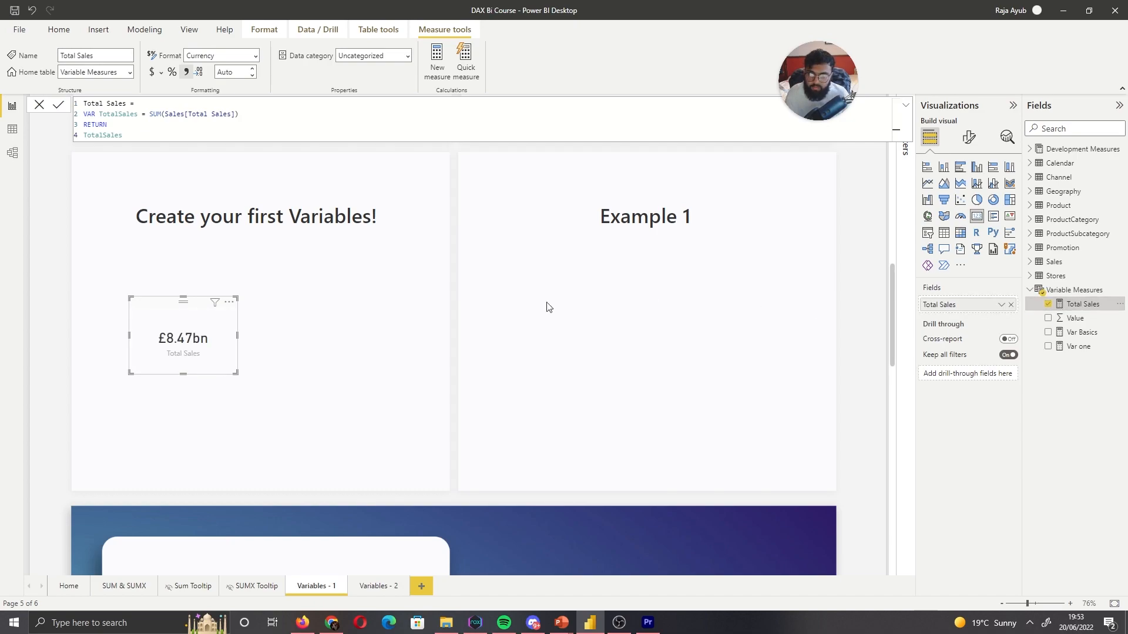
Step: Widen the card and add TotalSalesContoso, CALCULATE filtered to 'Product'[BrandName] = "Contoso"
left_click_drag(183, 338, 248, 339)
type("CALCULATE(")
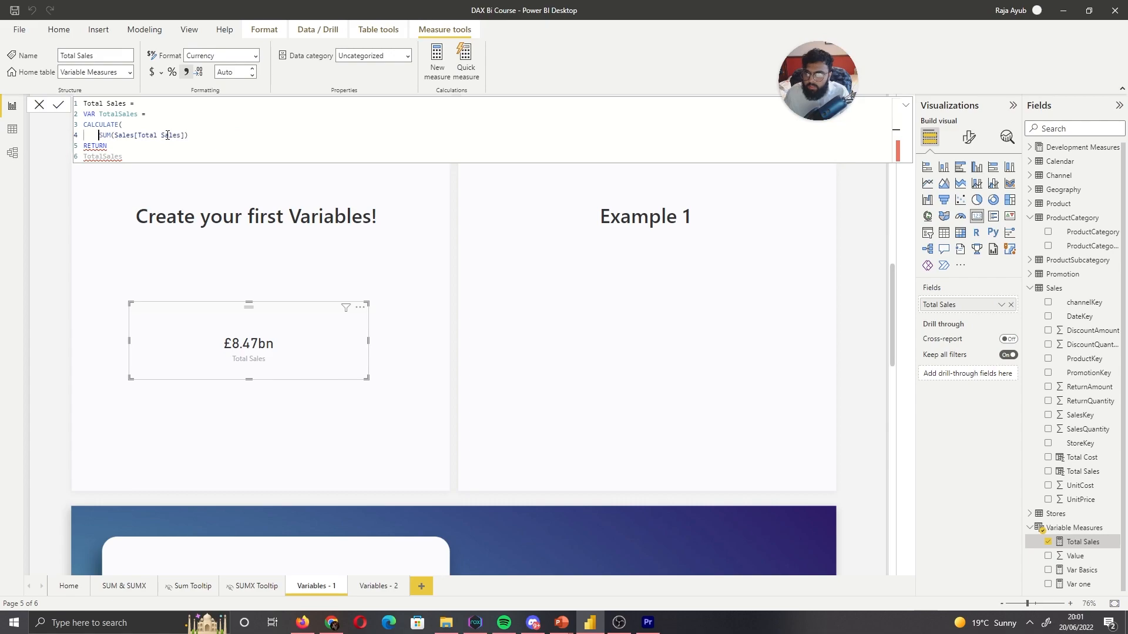
type(",")
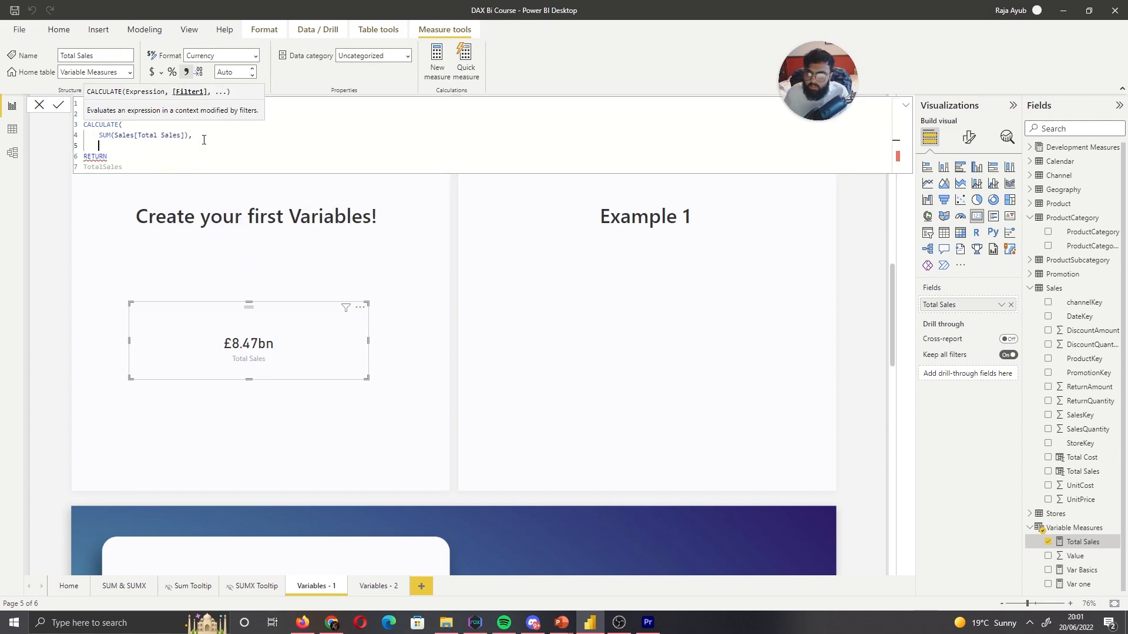
type("Product'[BrandName] = \"")
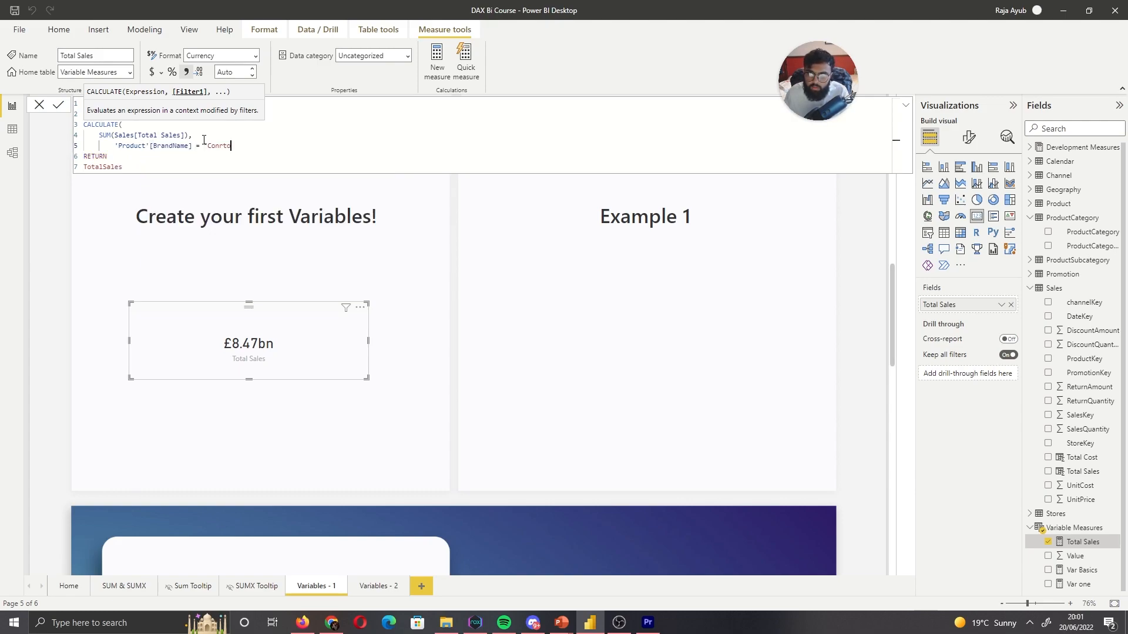
type("Contoso\")")
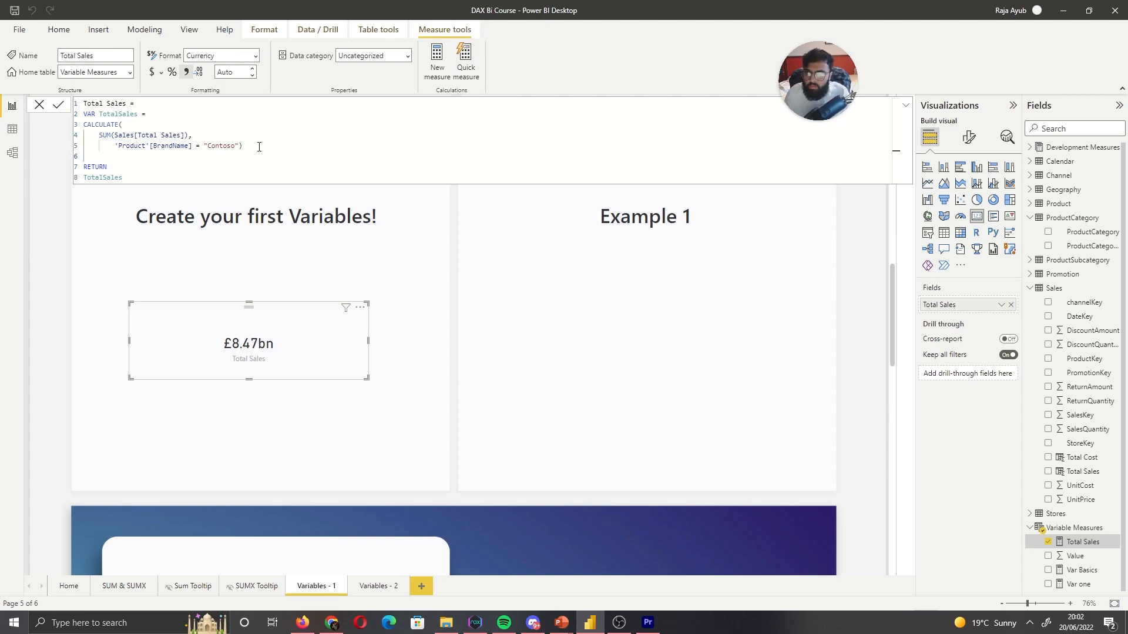
Step: Add VAR TotalSales = SUM(Sales[Total Sales]) and begin RETURN DIVIDE(
type("VAR")
type("Contoso")
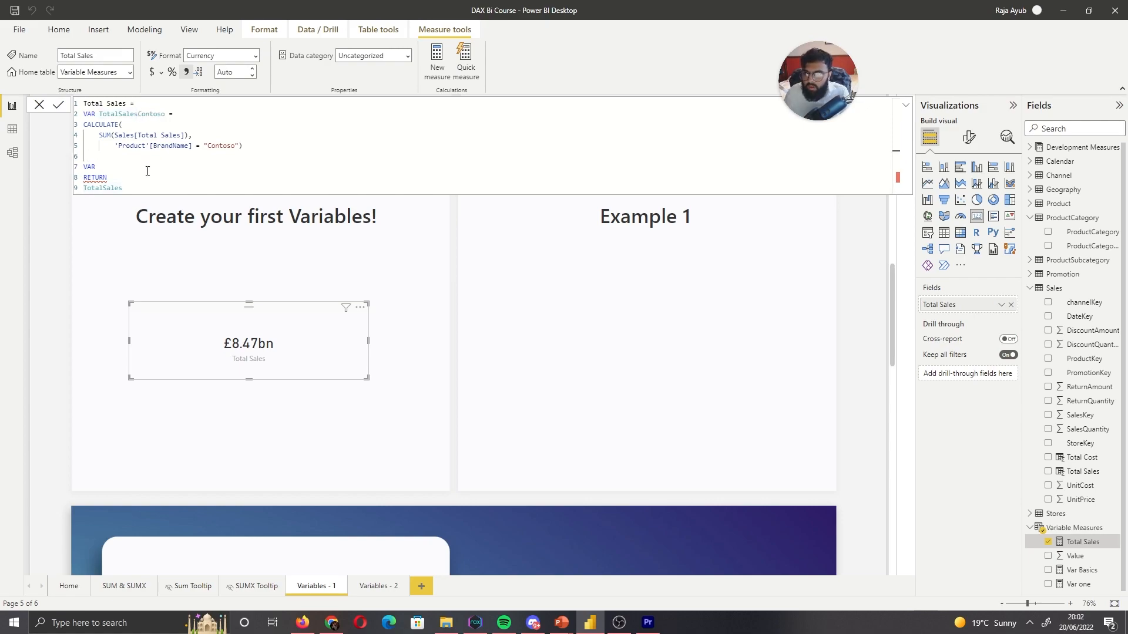
type("TotalSales = SUM")
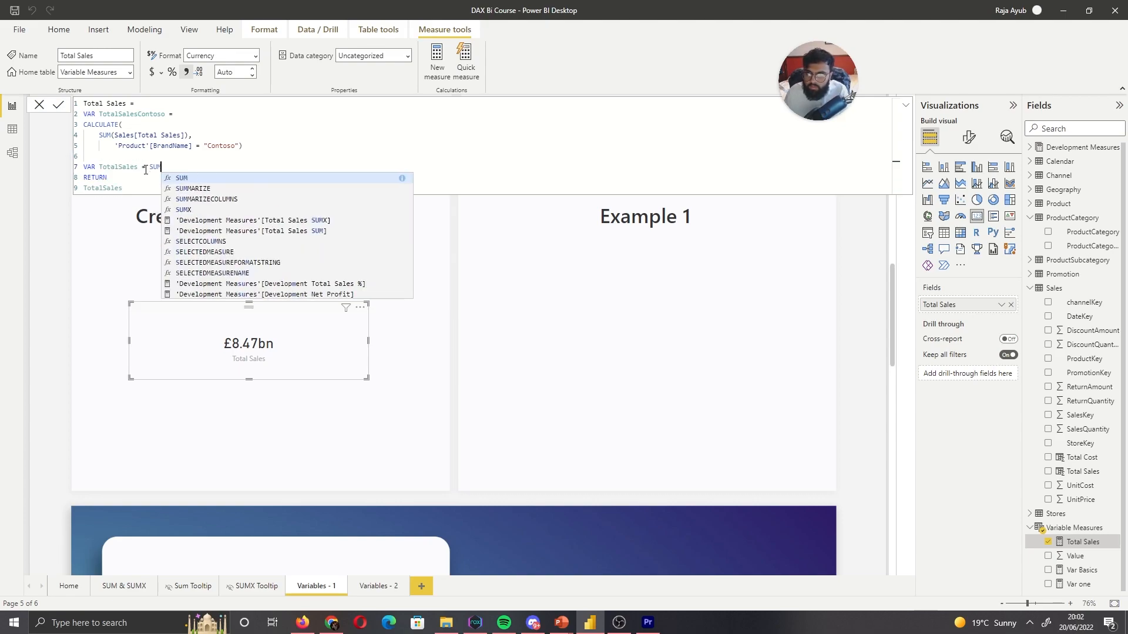
type("(Sales[Total Sales]")
left_click(168, 188)
type("DIVIDE")
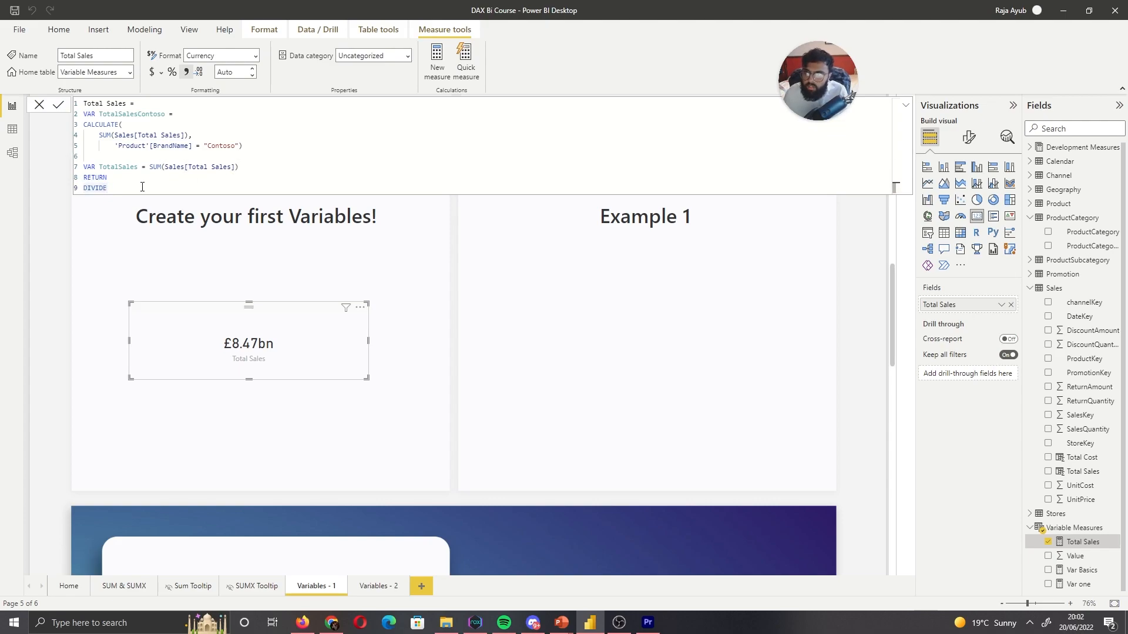
type("(Totsa")
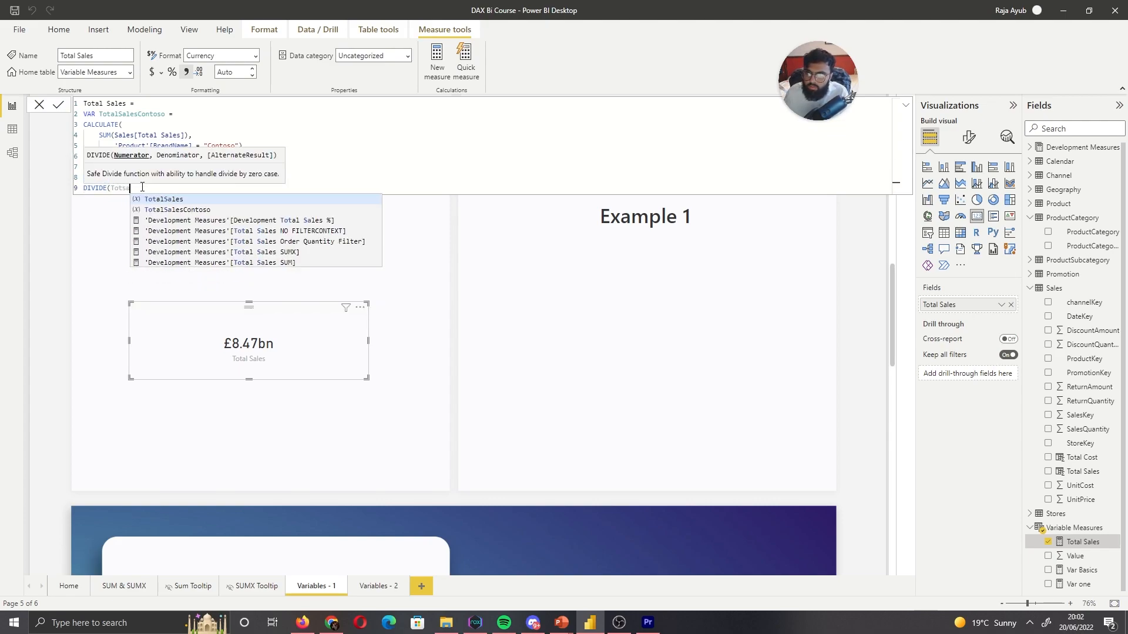